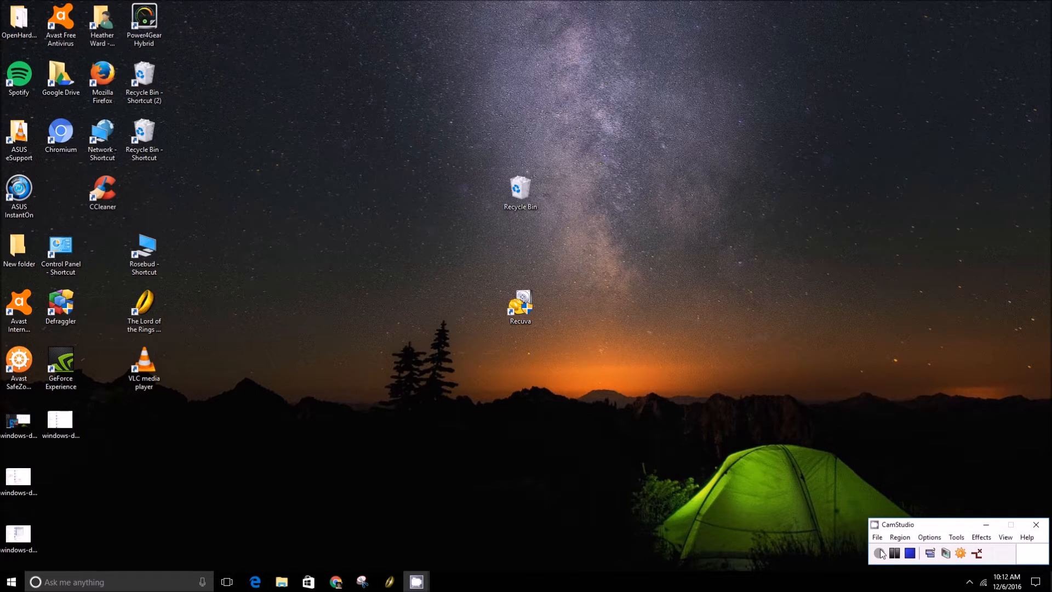
Navigate from the Start menu through Settings > System to the Default apps page
left_click(879, 552)
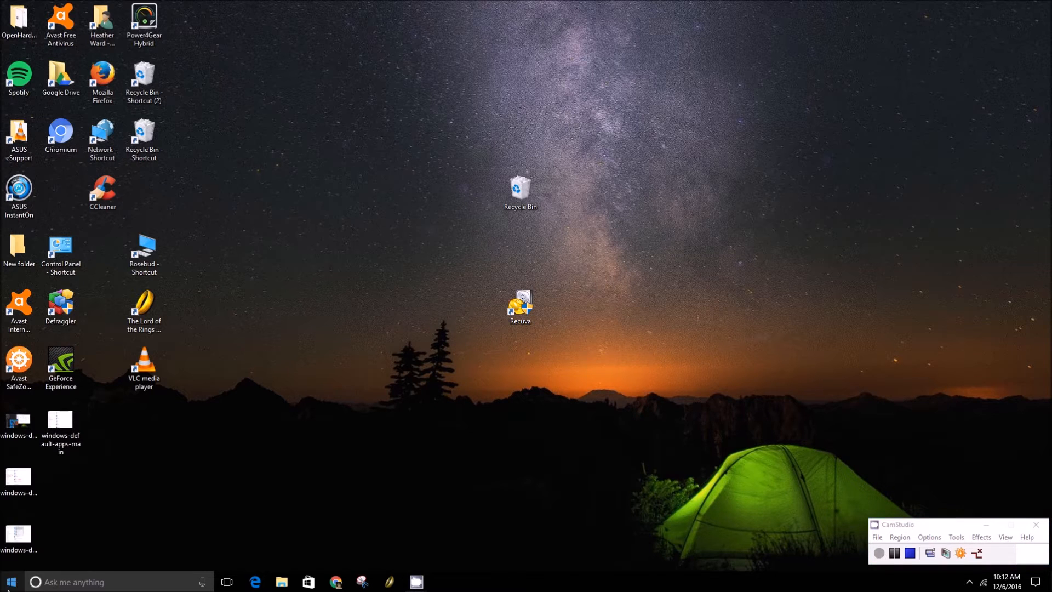
left_click(9, 581)
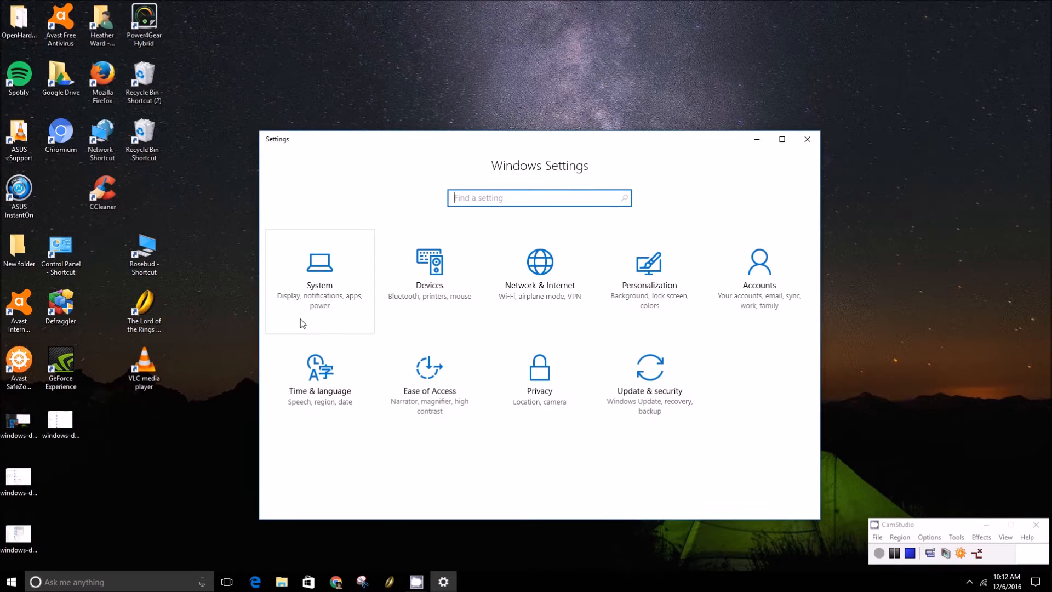
left_click(318, 272)
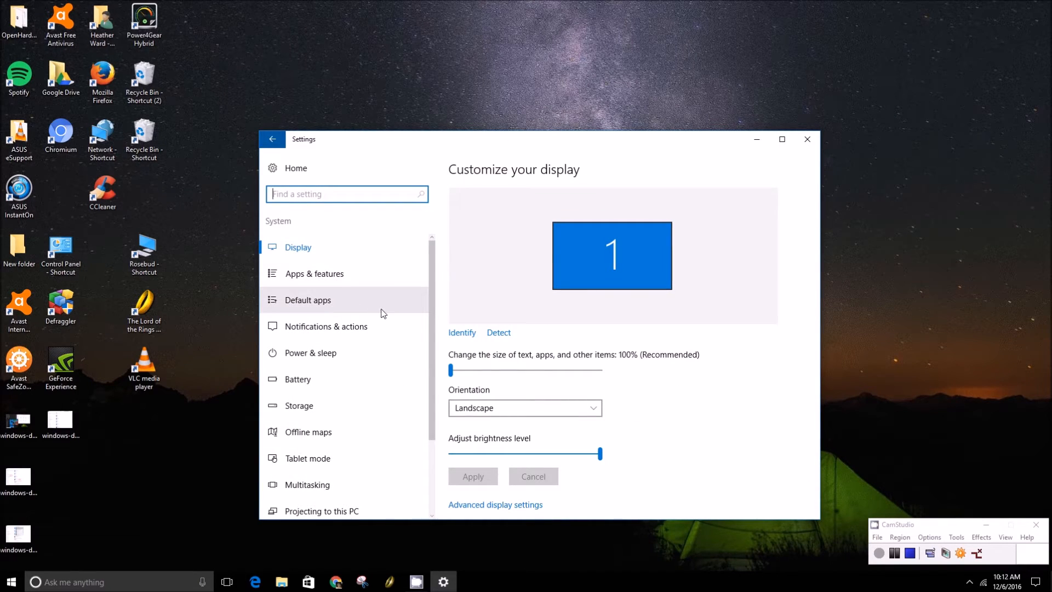
left_click(307, 299)
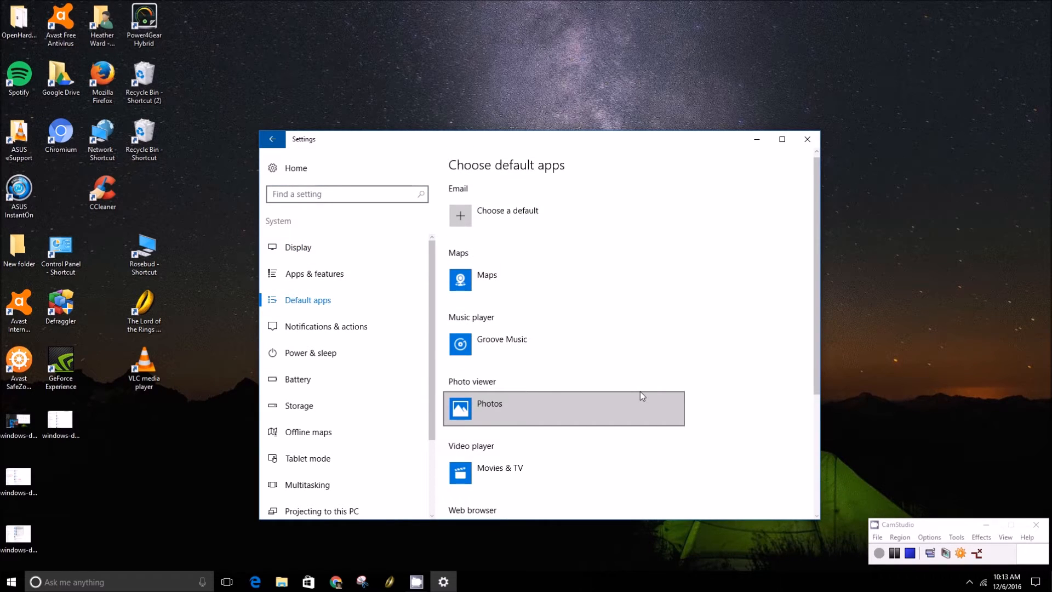
scroll("down", 3)
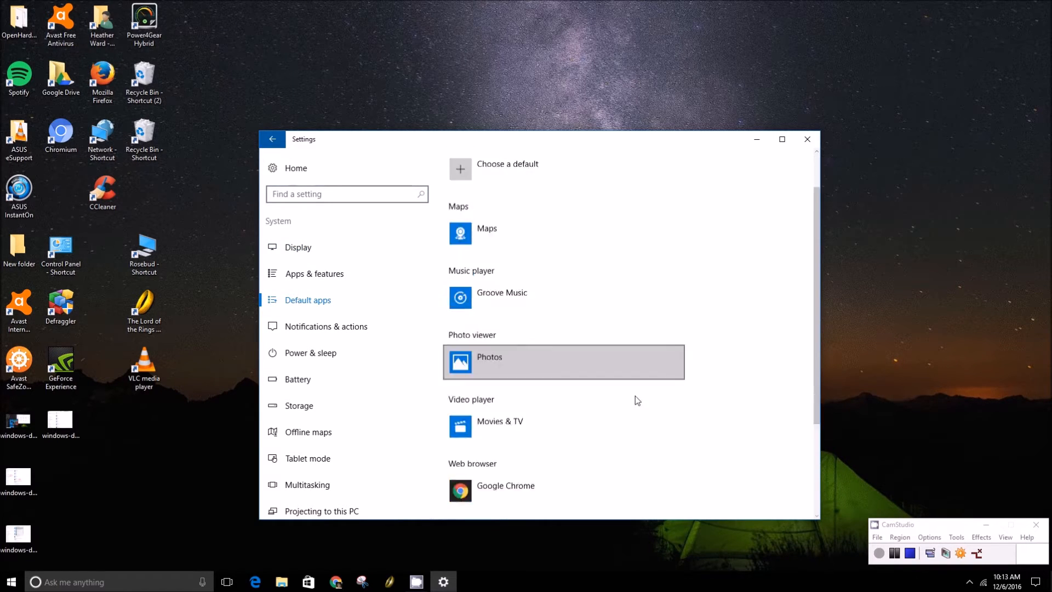
scroll("down", 3)
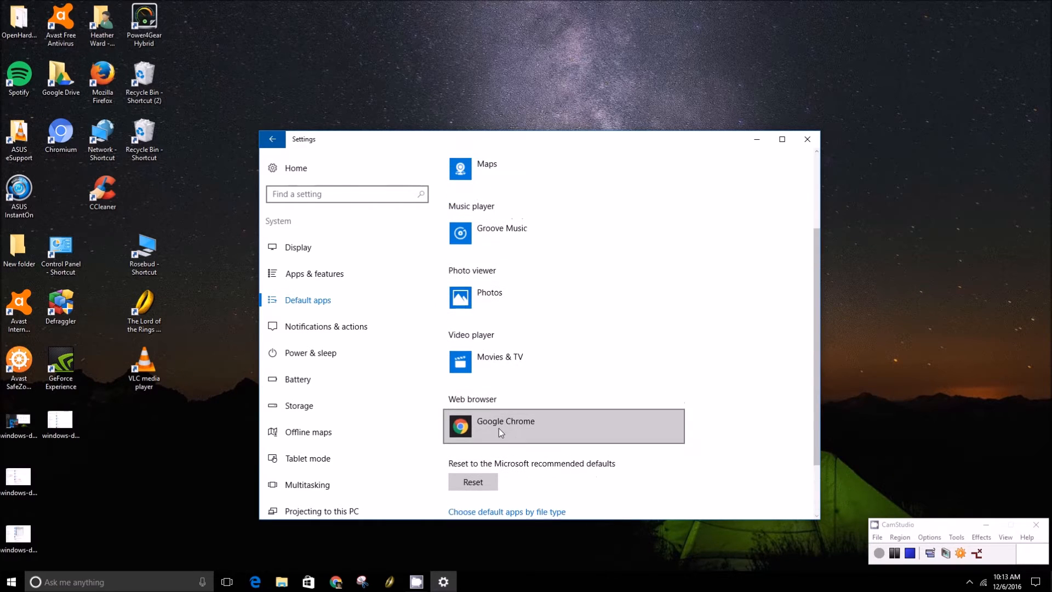
scroll("down", 3)
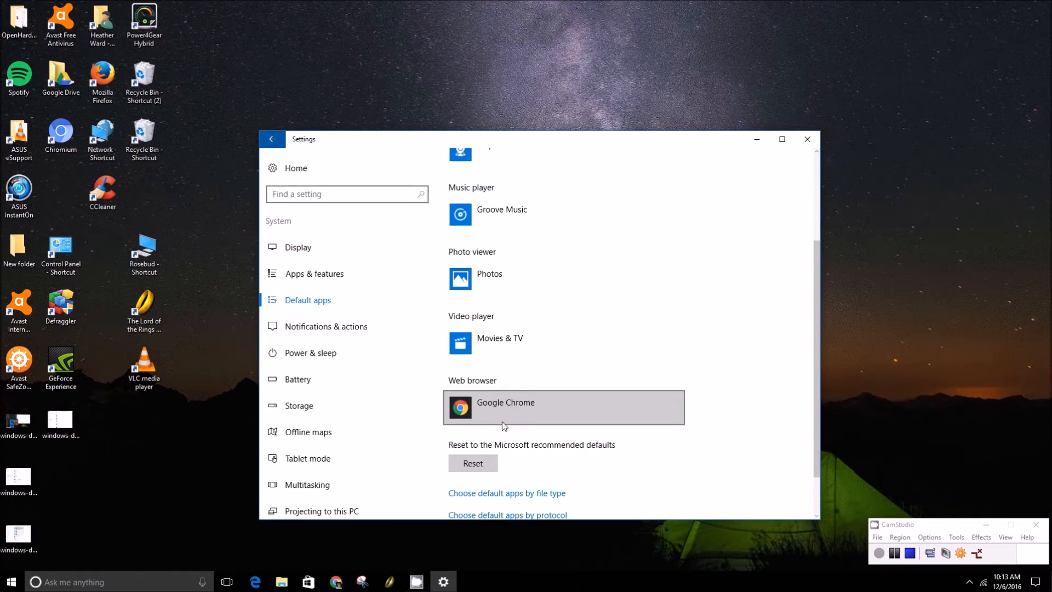
mouse_move(585, 458)
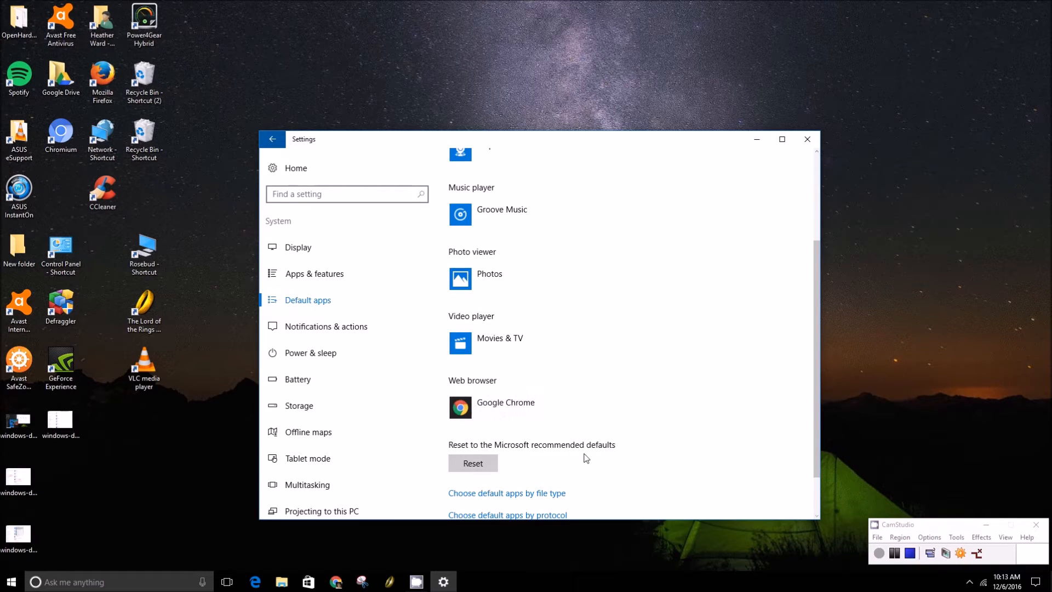
mouse_move(442, 376)
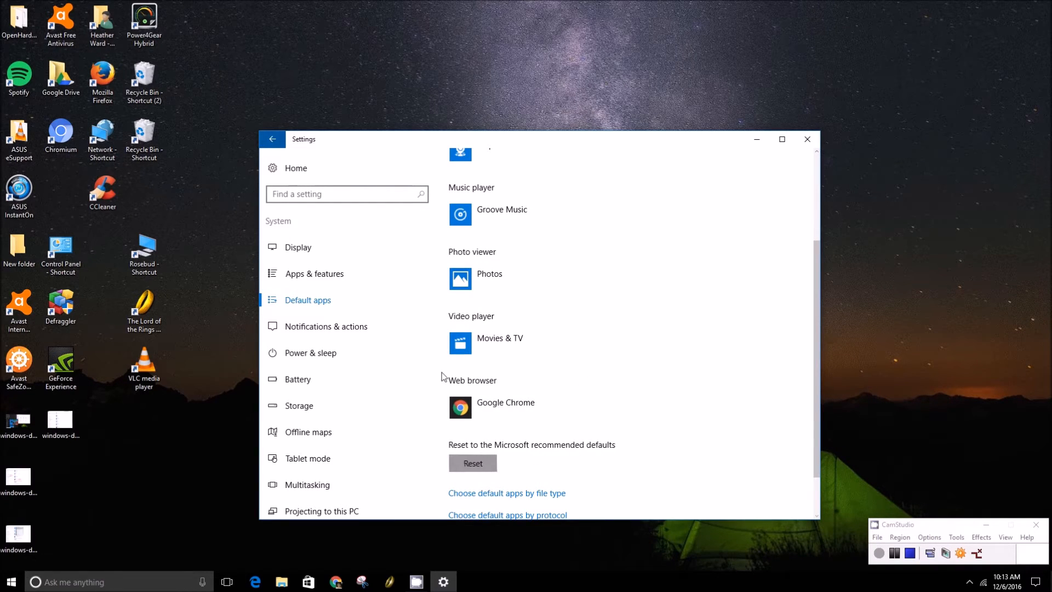
mouse_move(566, 388)
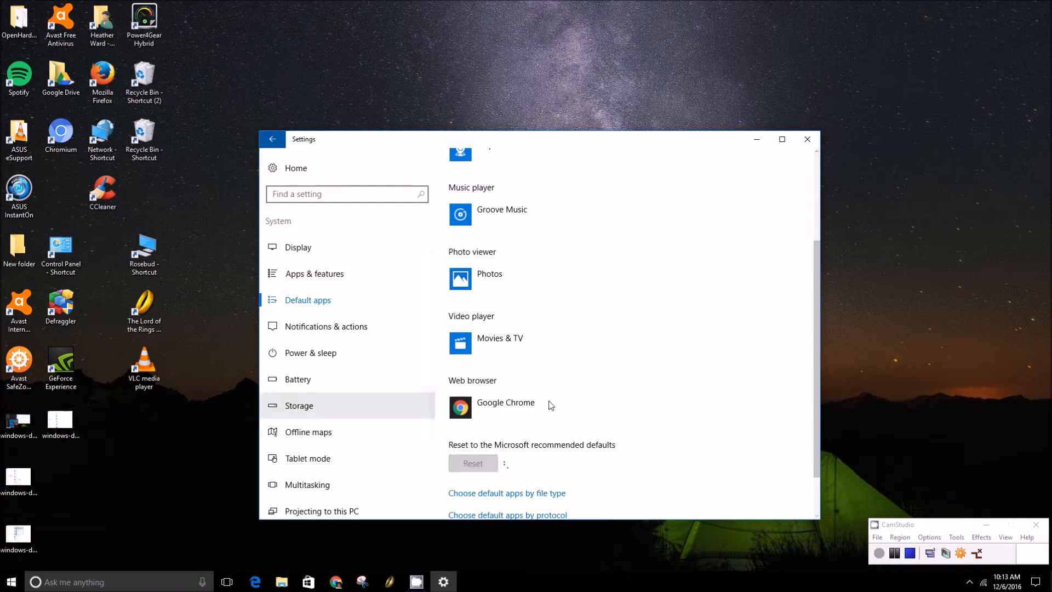
Reset all default apps to Microsoft's recommendations, restoring Microsoft Edge as web browser
left_click(473, 462)
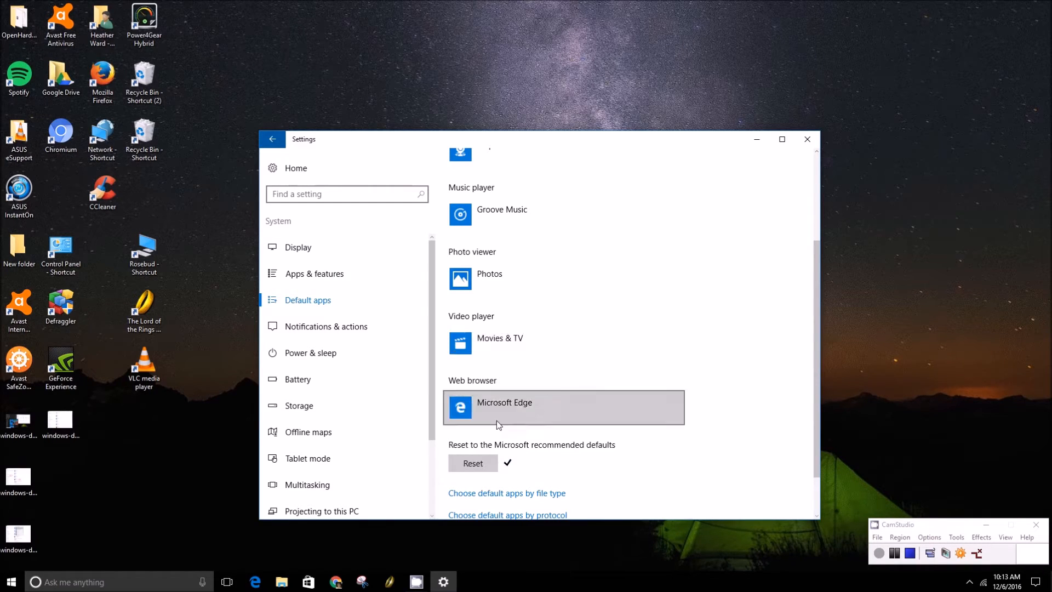
mouse_move(494, 417)
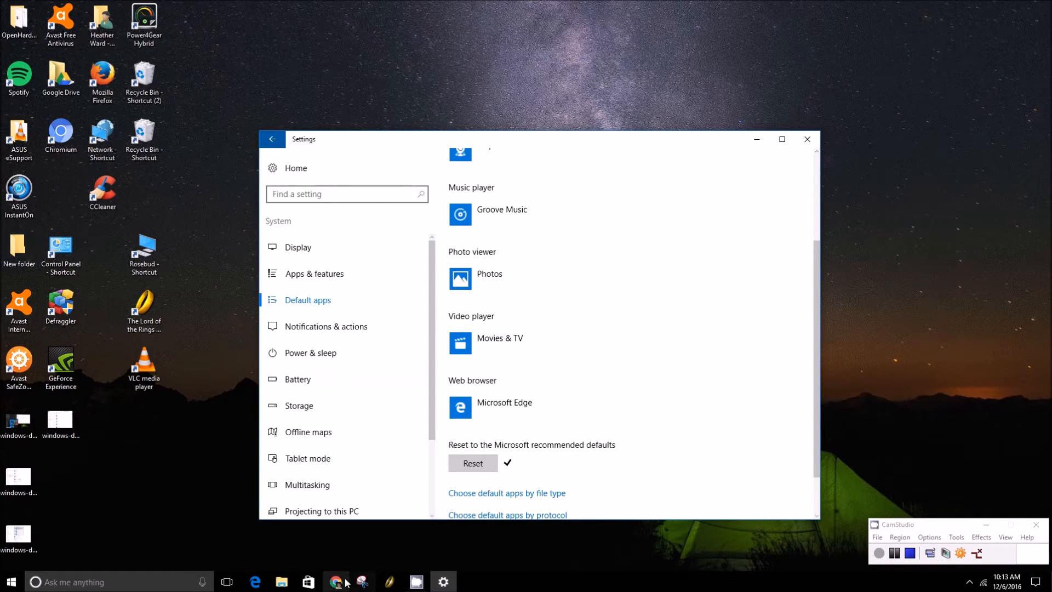
mouse_move(605, 466)
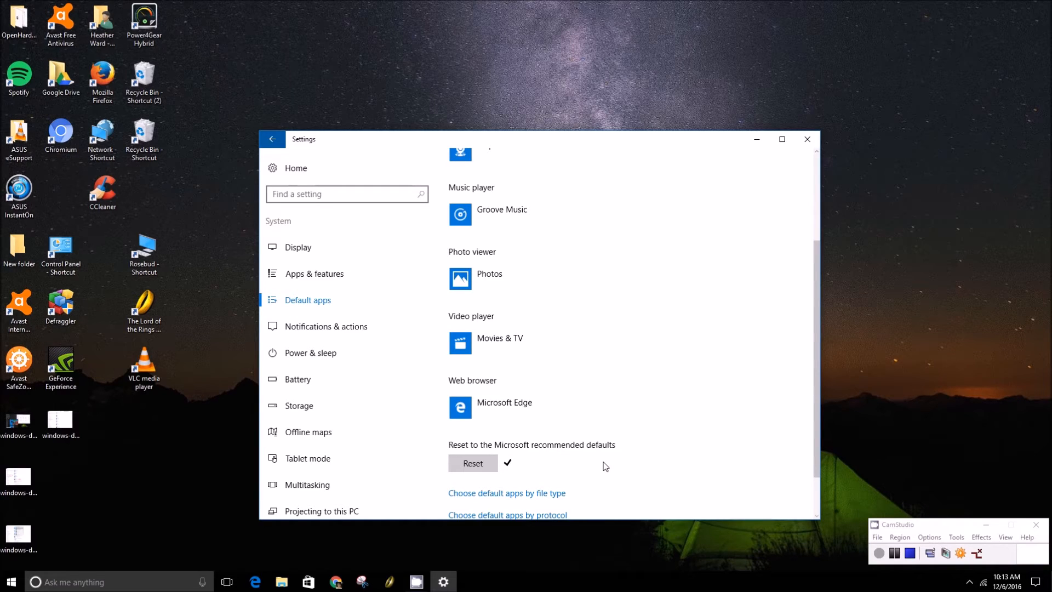
mouse_move(513, 441)
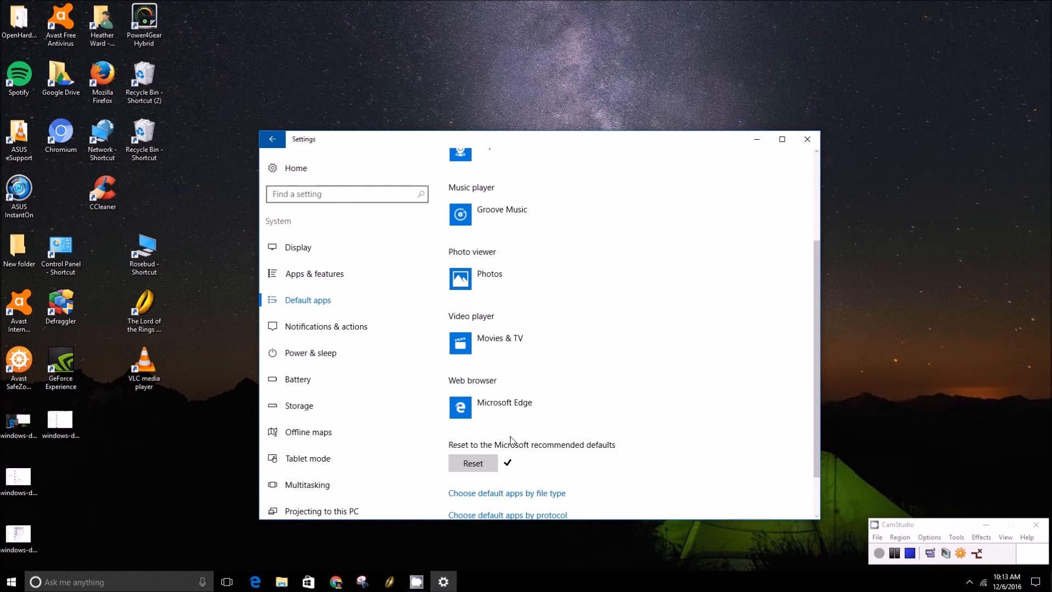
mouse_move(362, 287)
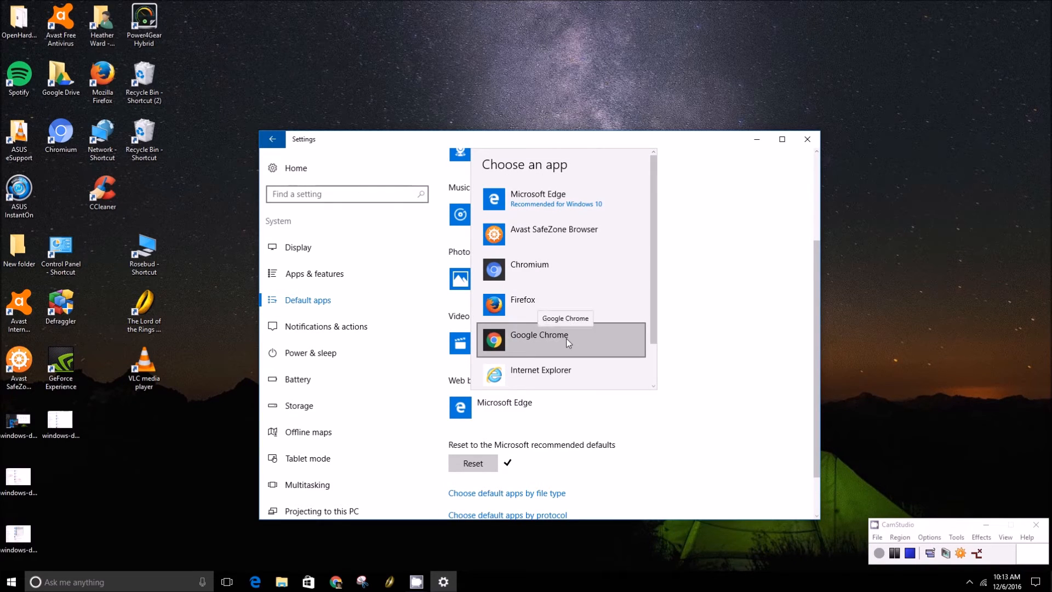
Choose Google Chrome as the default web browser from the app list
left_click(539, 340)
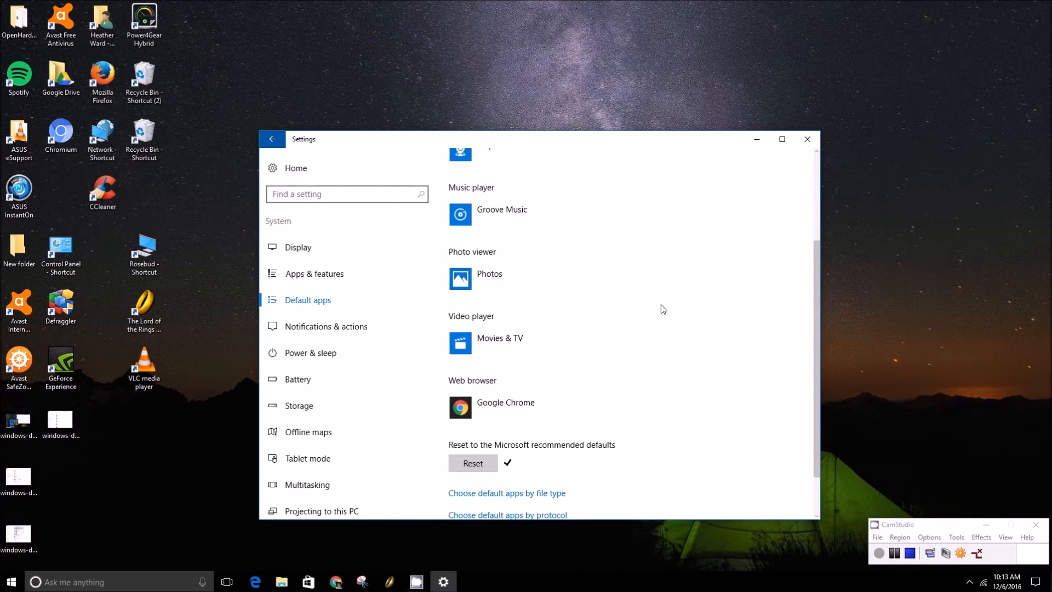
scroll("down", 3)
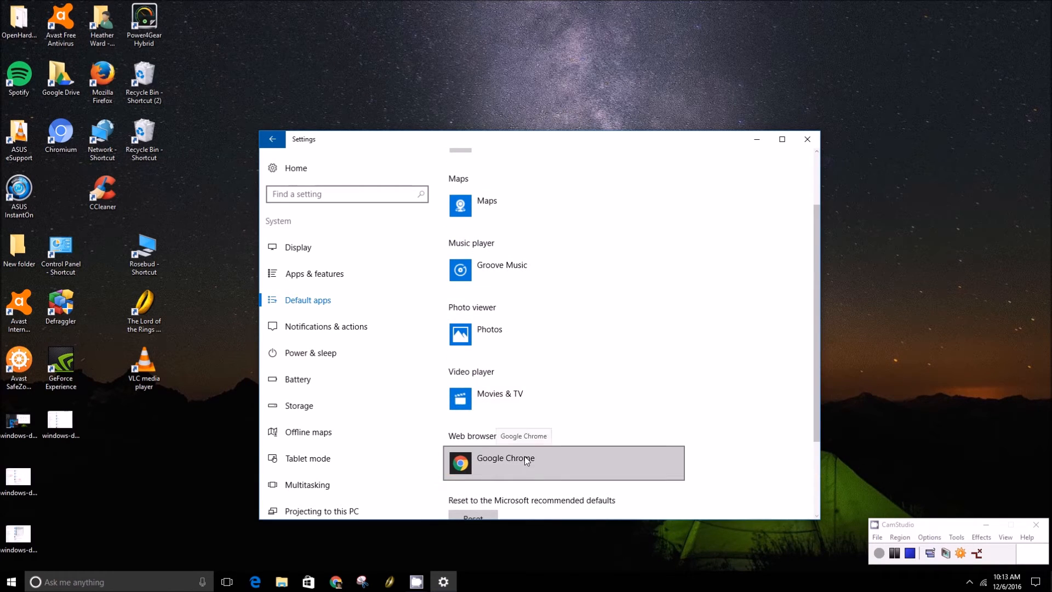
mouse_move(514, 401)
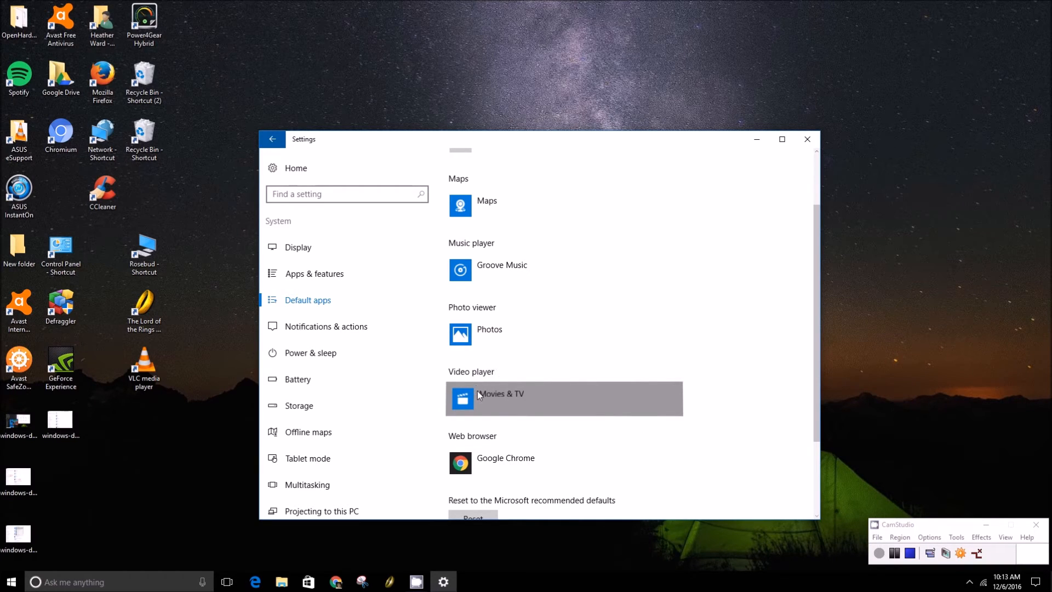
left_click(564, 399)
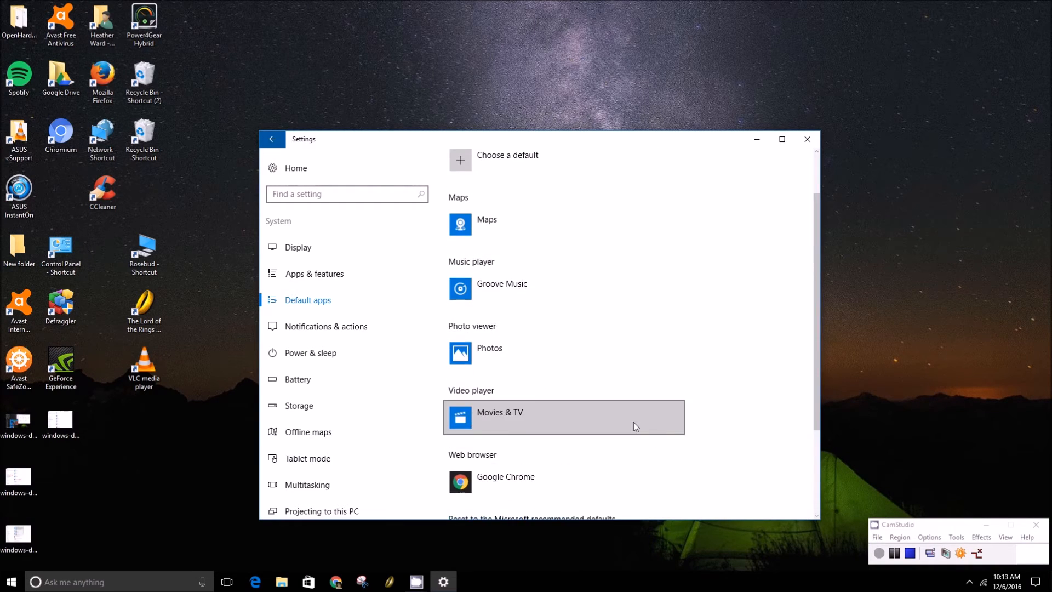
Reset the default apps to Microsoft's recommendations again, making Edge the browser
scroll("down", 3)
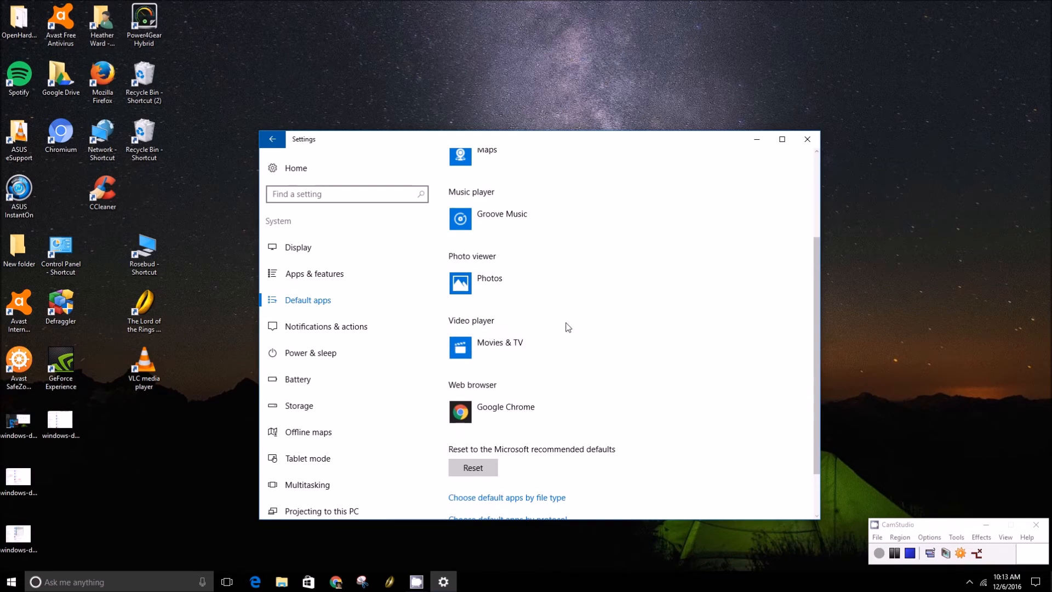
scroll("down", 3)
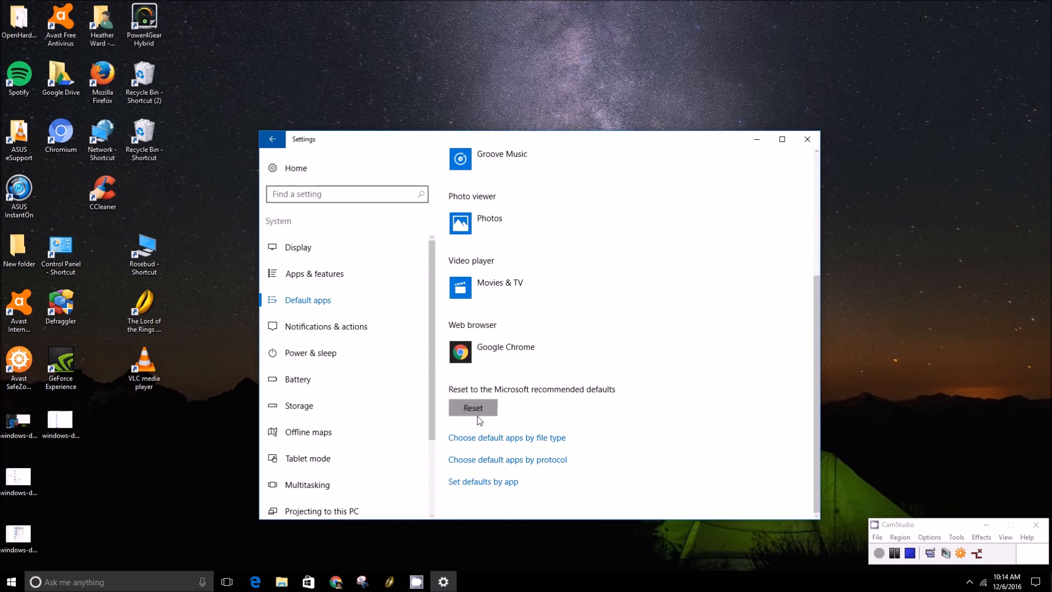
mouse_move(473, 417)
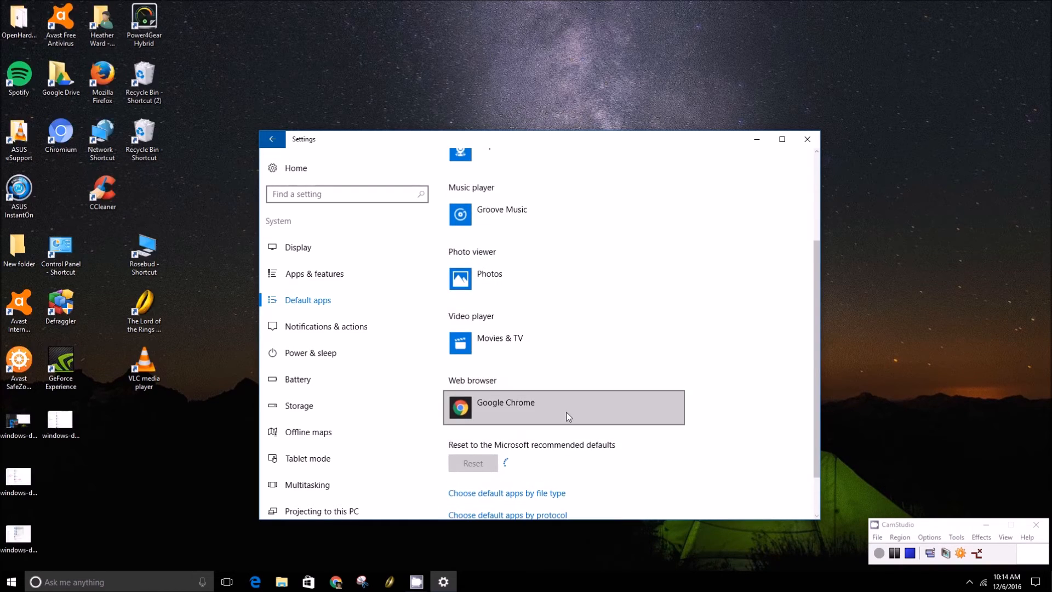
left_click(473, 462)
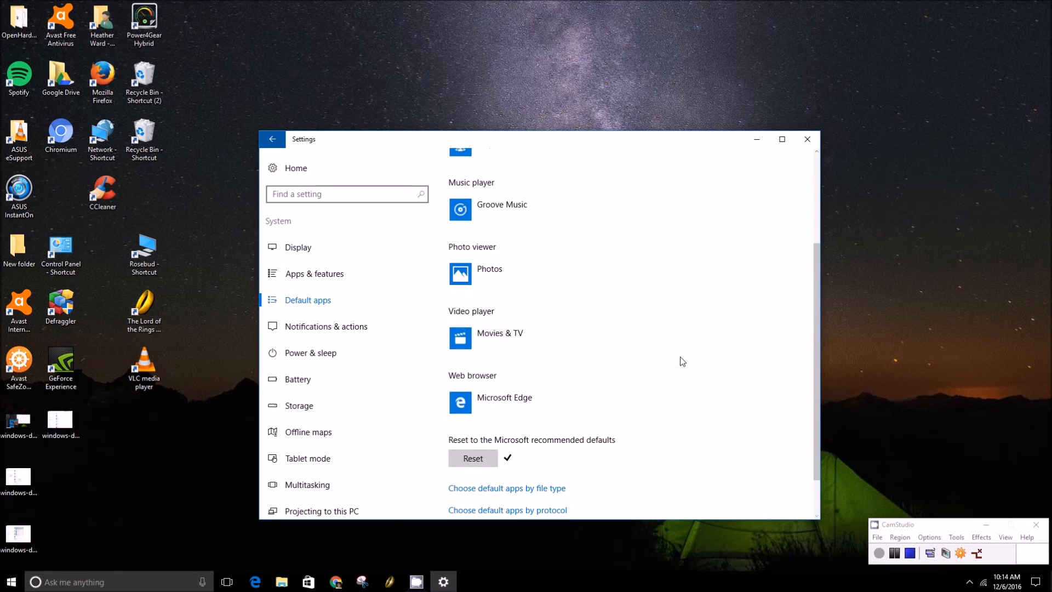
scroll("down", 3)
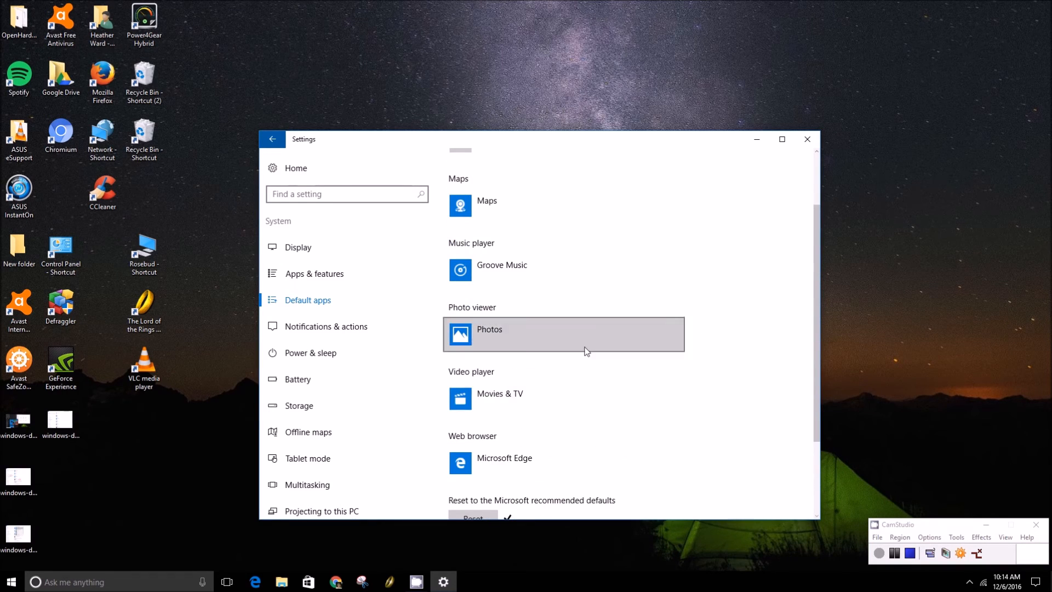
mouse_move(476, 198)
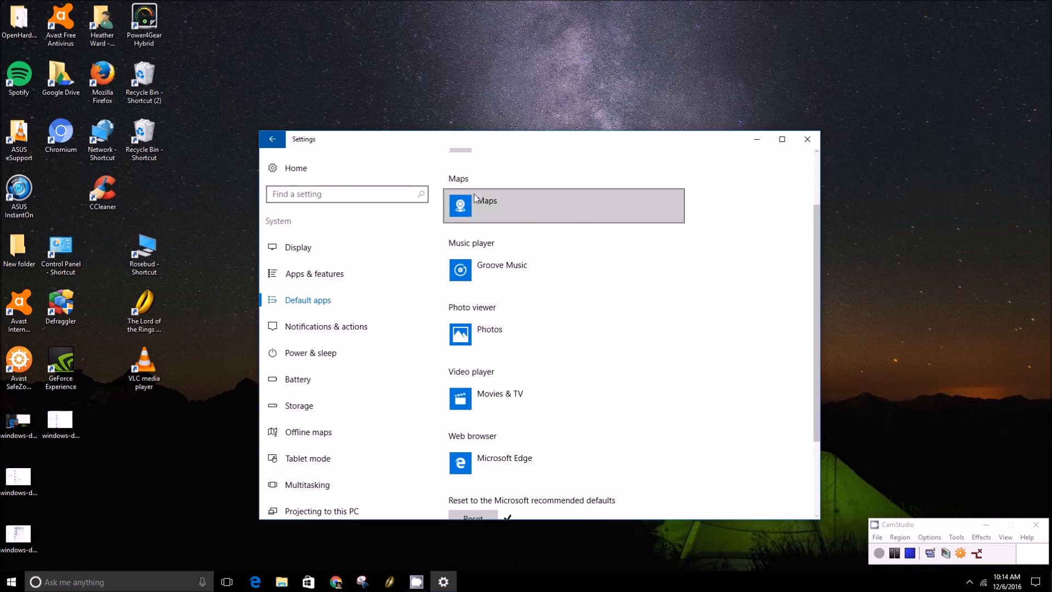